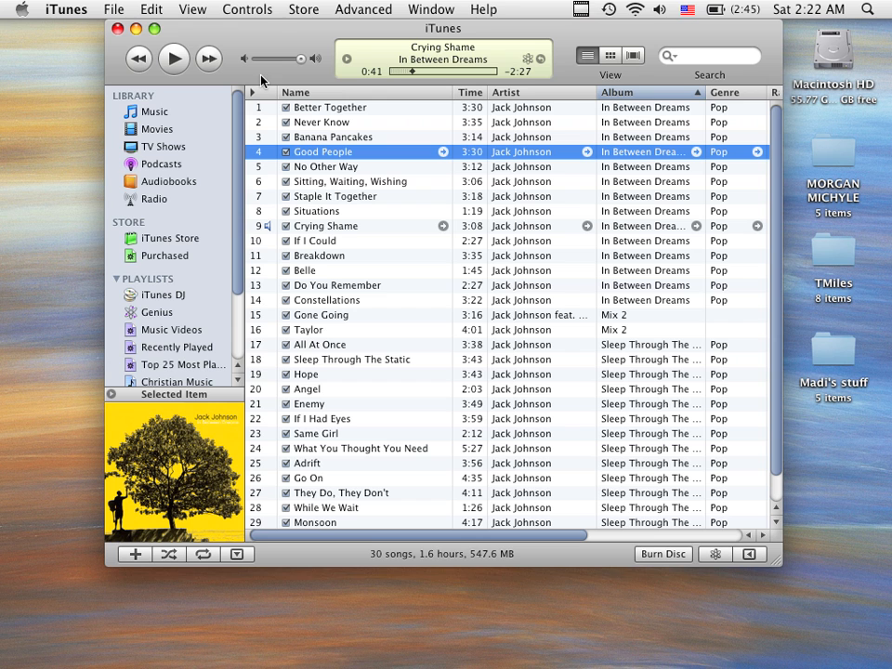
Step: Open the iTunes General preferences from the iTunes menu
{"action": "left_click", "coordinate": [67, 9]}
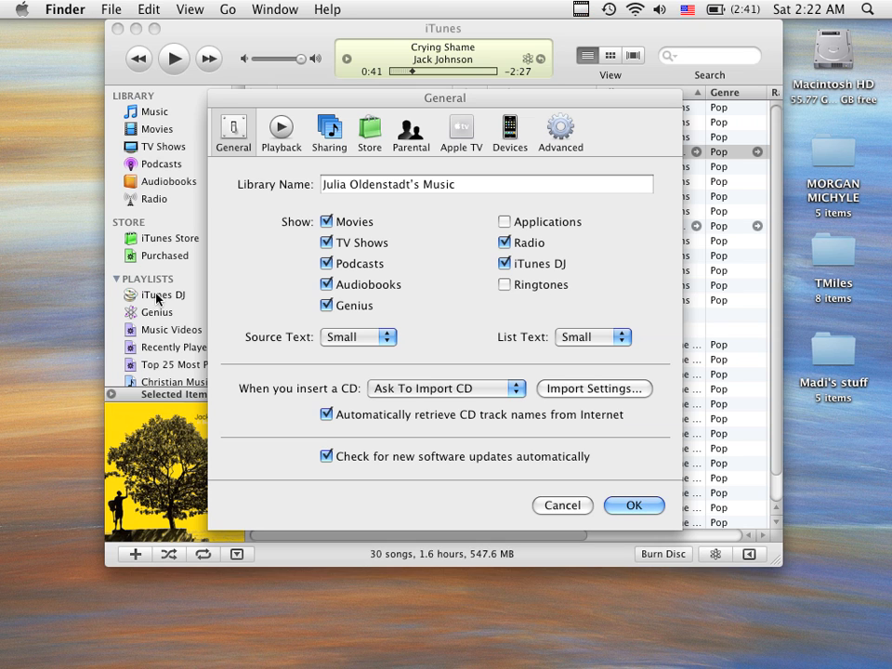
{"action": "mouse_move", "coordinate": [180, 30]}
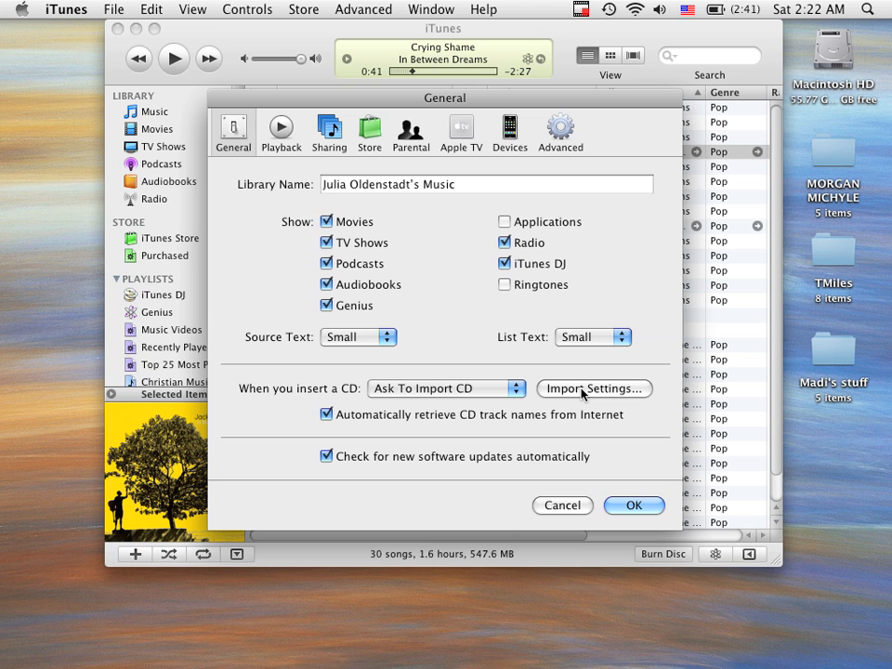
Step: Set CD imports to MP3 Encoder at High Quality (160 kbps) and close Preferences
{"action": "left_click", "coordinate": [594, 388]}
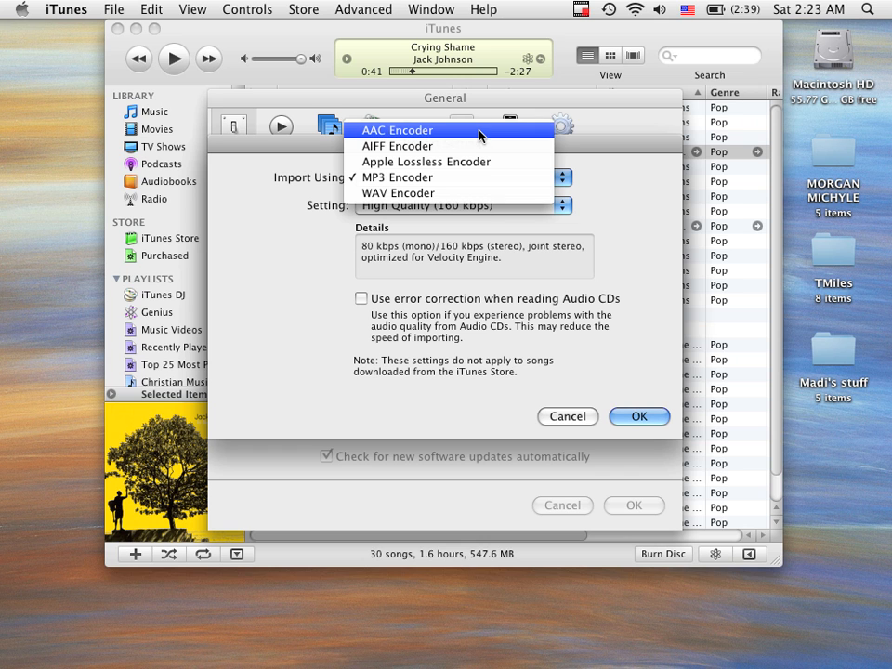
{"action": "mouse_move", "coordinate": [470, 148]}
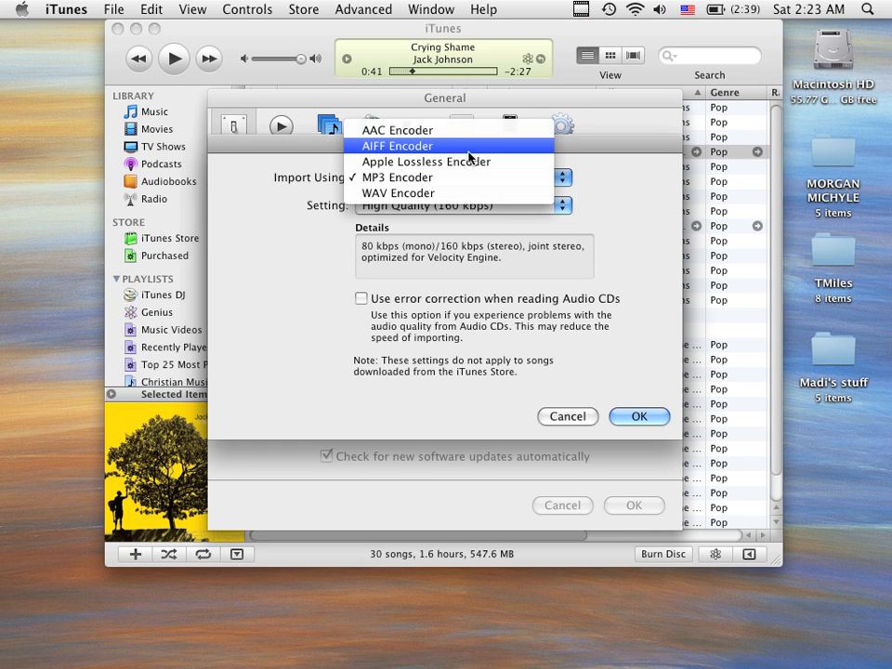
{"action": "mouse_move", "coordinate": [472, 135]}
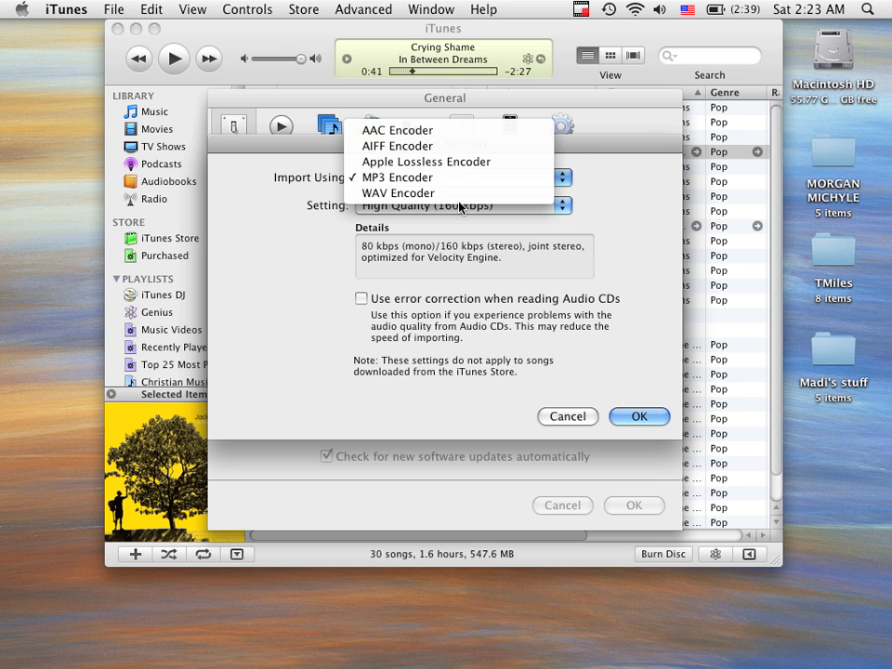
{"action": "mouse_move", "coordinate": [464, 183]}
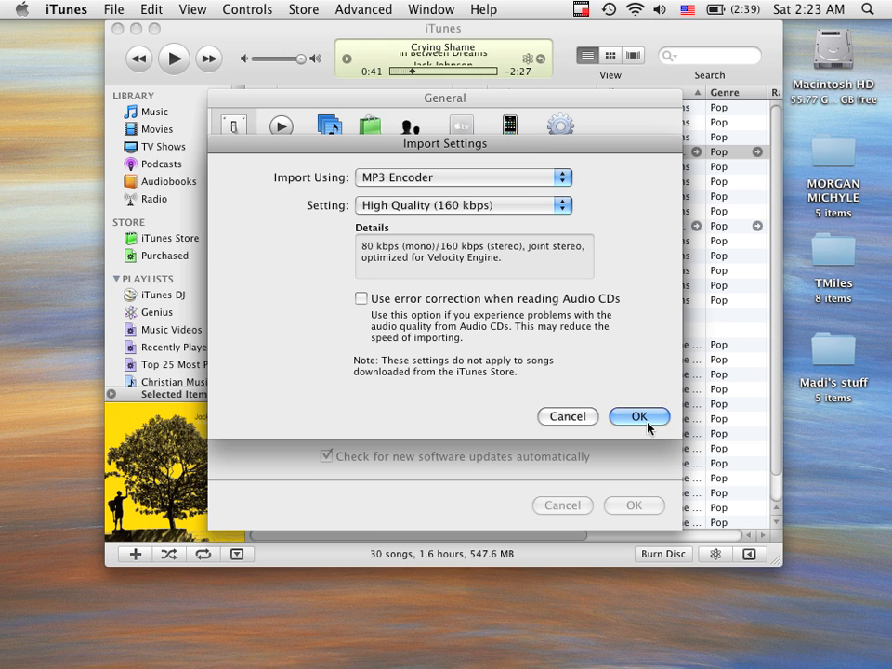
{"action": "left_click", "coordinate": [638, 416]}
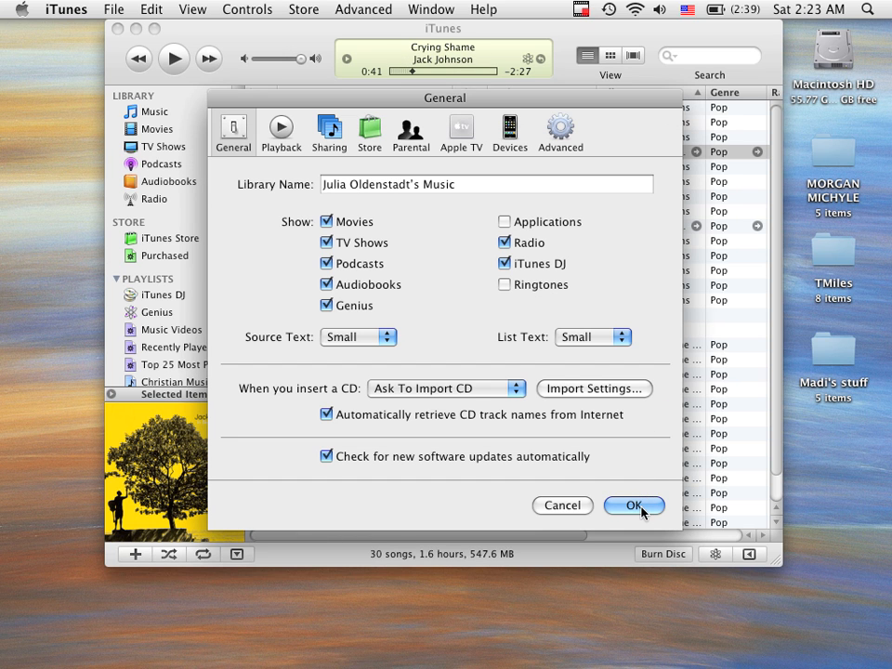
{"action": "left_click", "coordinate": [634, 506]}
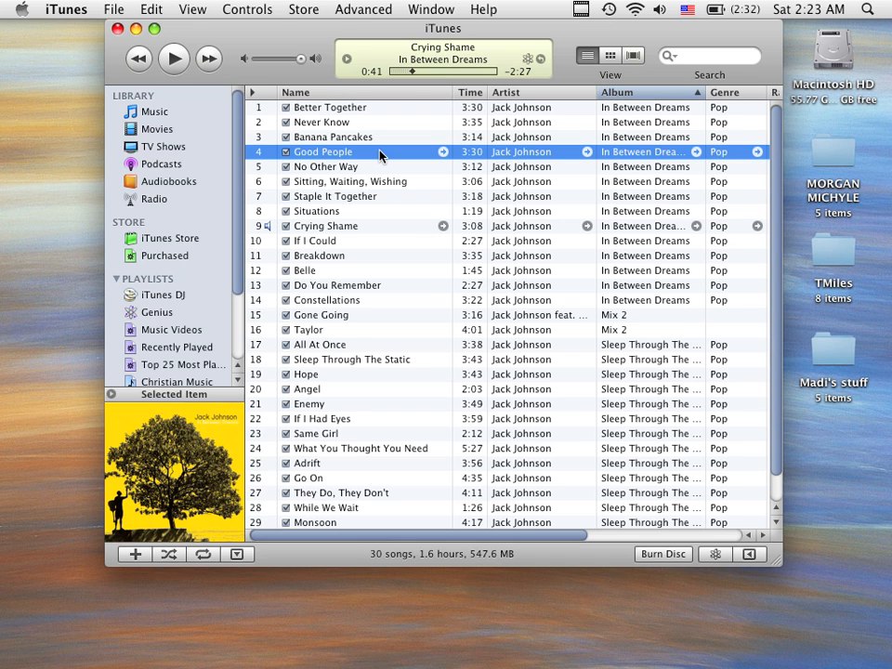
{"action": "mouse_move", "coordinate": [385, 154]}
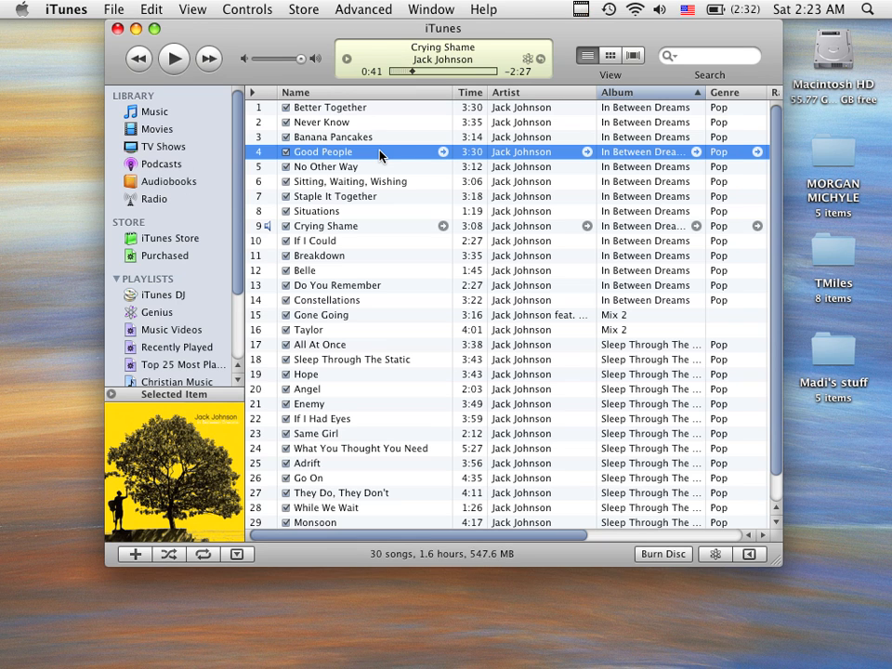
Step: Select only the Good People track from In Between Dreams
{"action": "right_click", "coordinate": [349, 122]}
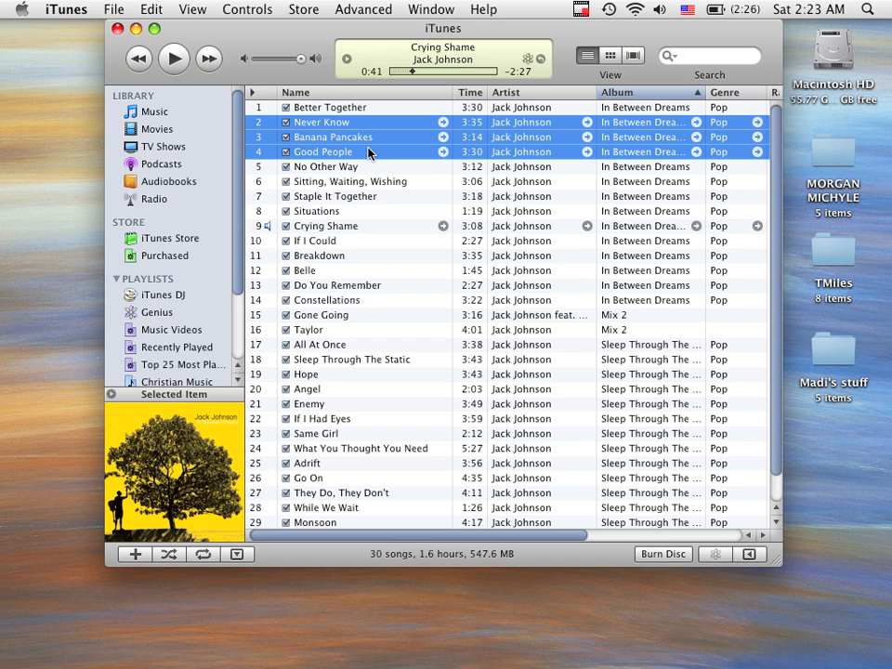
{"action": "left_click", "coordinate": [347, 107]}
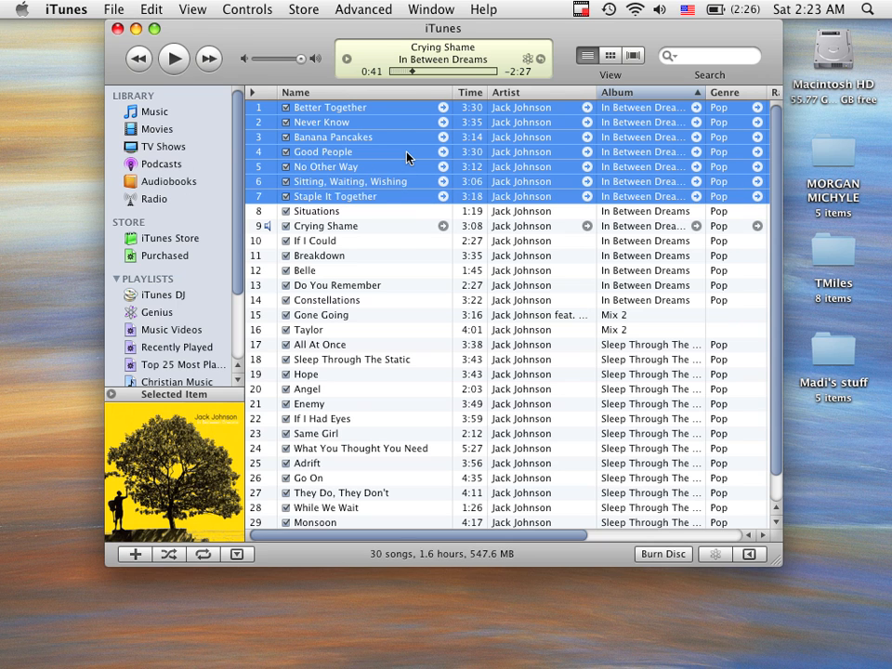
{"action": "left_click", "coordinate": [323, 152]}
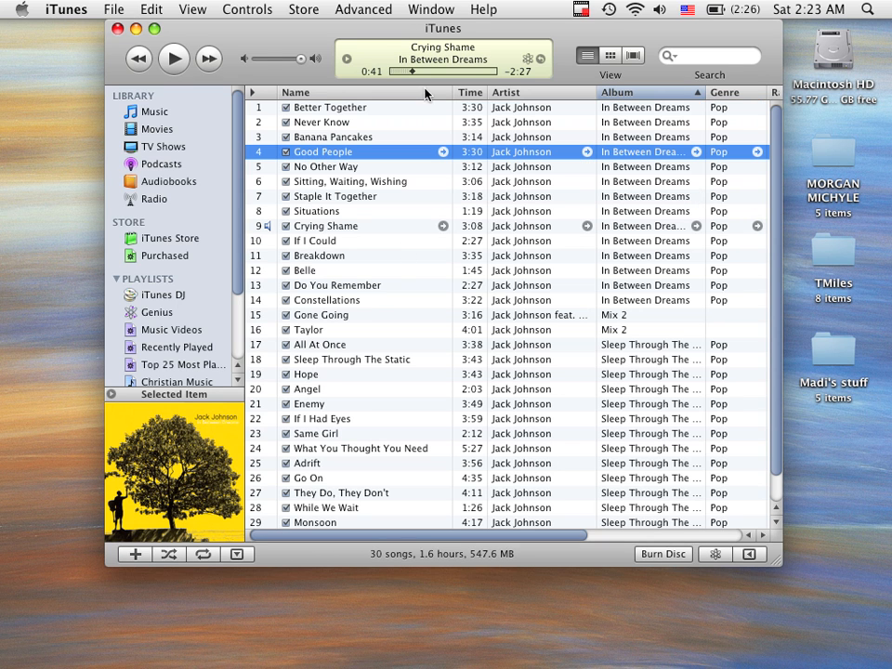
{"action": "mouse_move", "coordinate": [350, 7]}
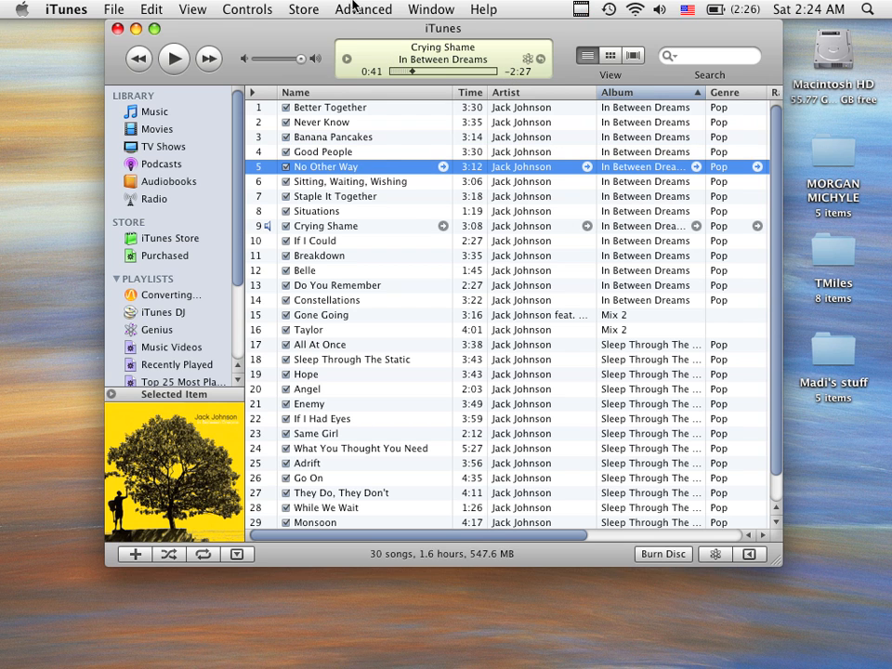
Step: Select Breakdown and switch to the full Music library while Good People converts
{"action": "left_click", "coordinate": [361, 8]}
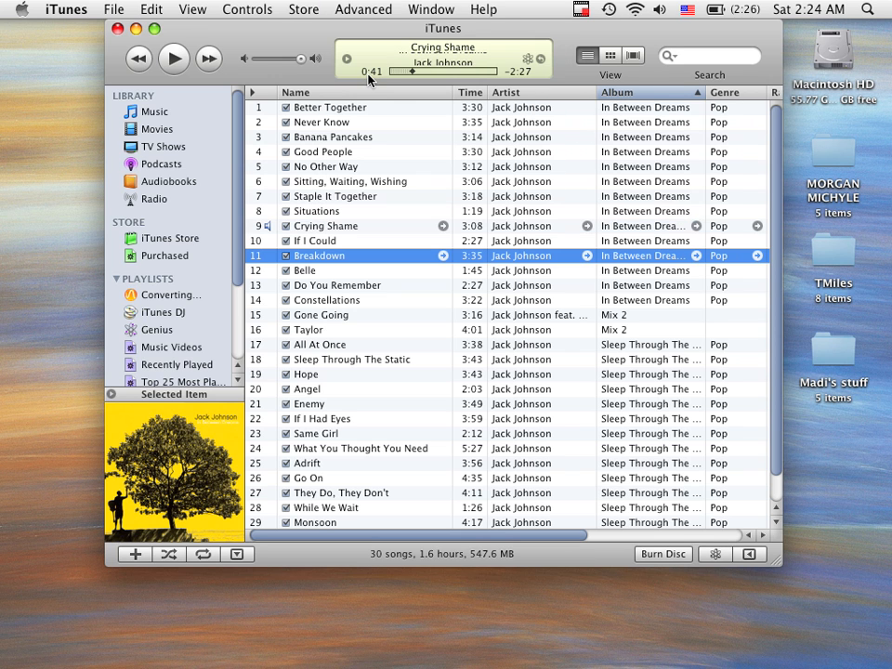
{"action": "mouse_move", "coordinate": [437, 28]}
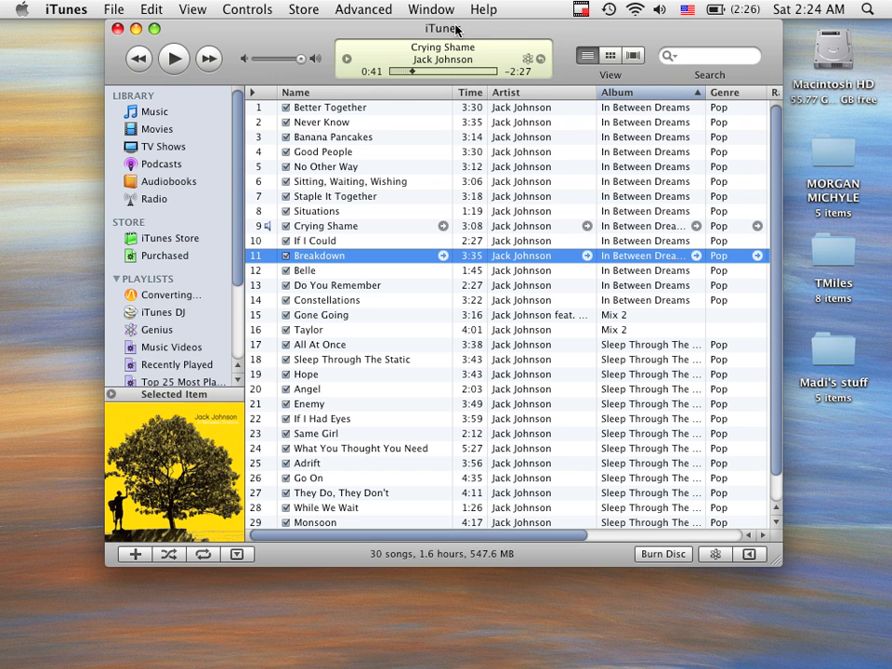
{"action": "left_click", "coordinate": [353, 181]}
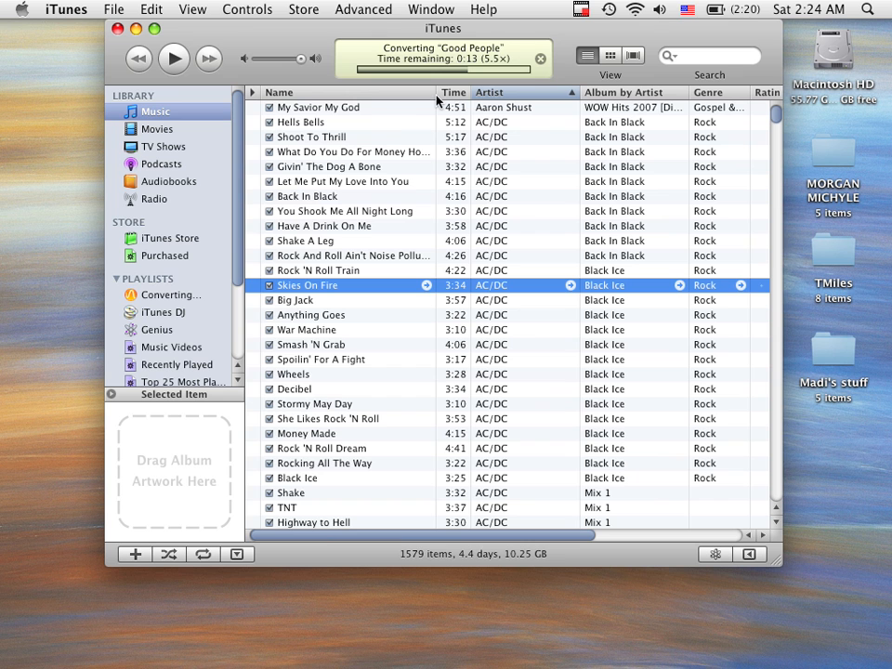
{"action": "left_click", "coordinate": [362, 8]}
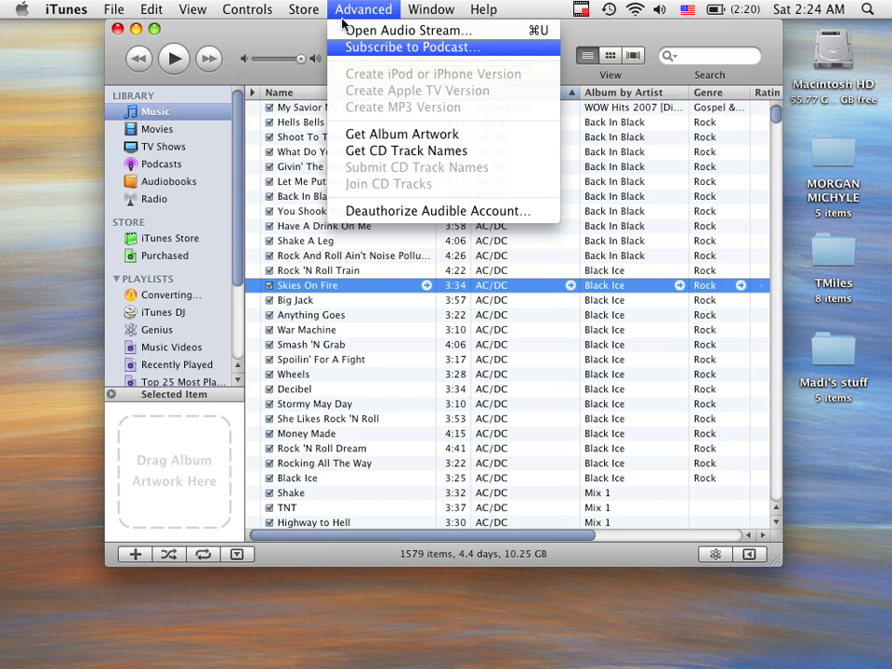
Step: Switch CD import to the AIFF Encoder with automatic settings and close Preferences
{"action": "left_click", "coordinate": [64, 8]}
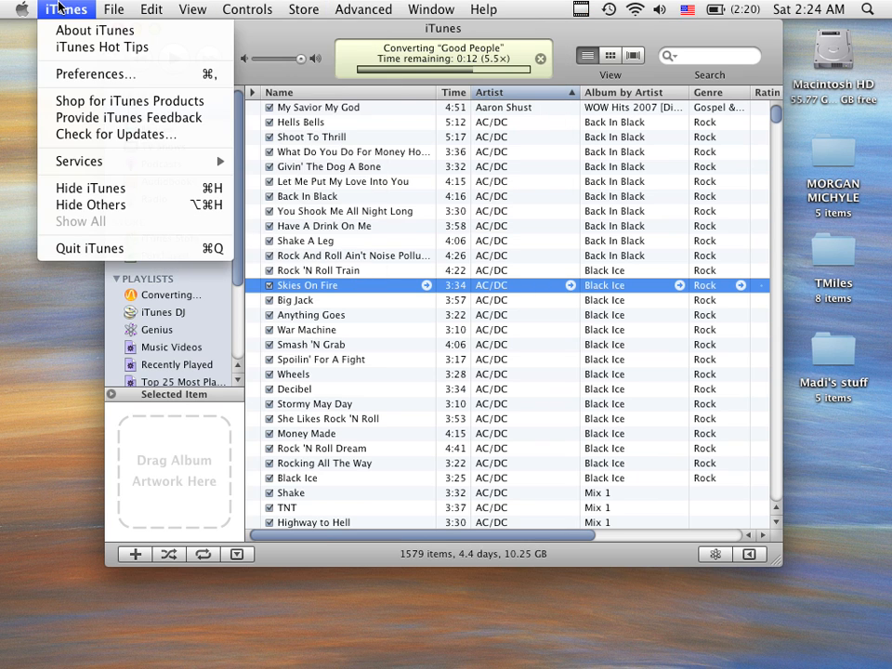
{"action": "left_click", "coordinate": [60, 8]}
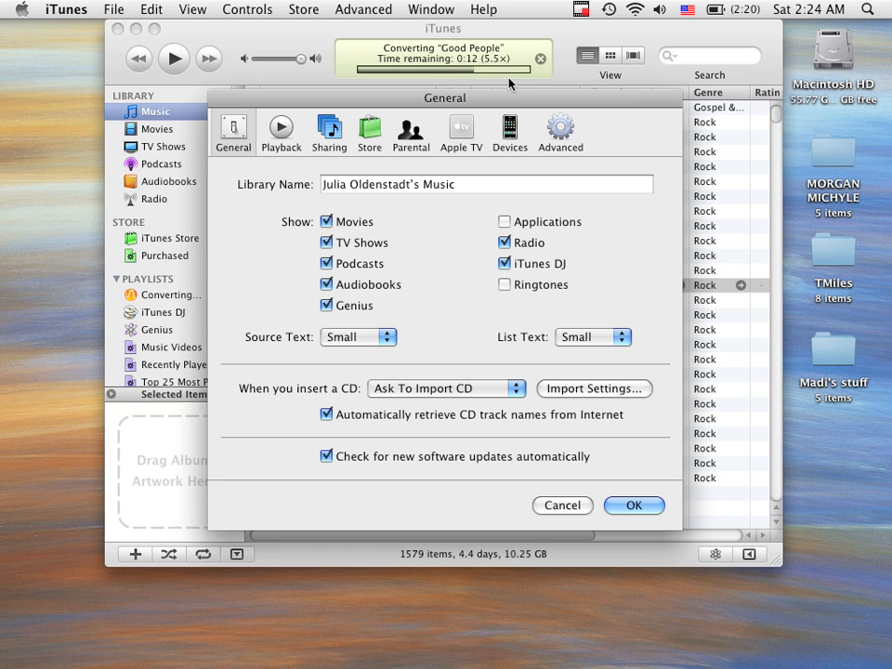
{"action": "left_click", "coordinate": [594, 389]}
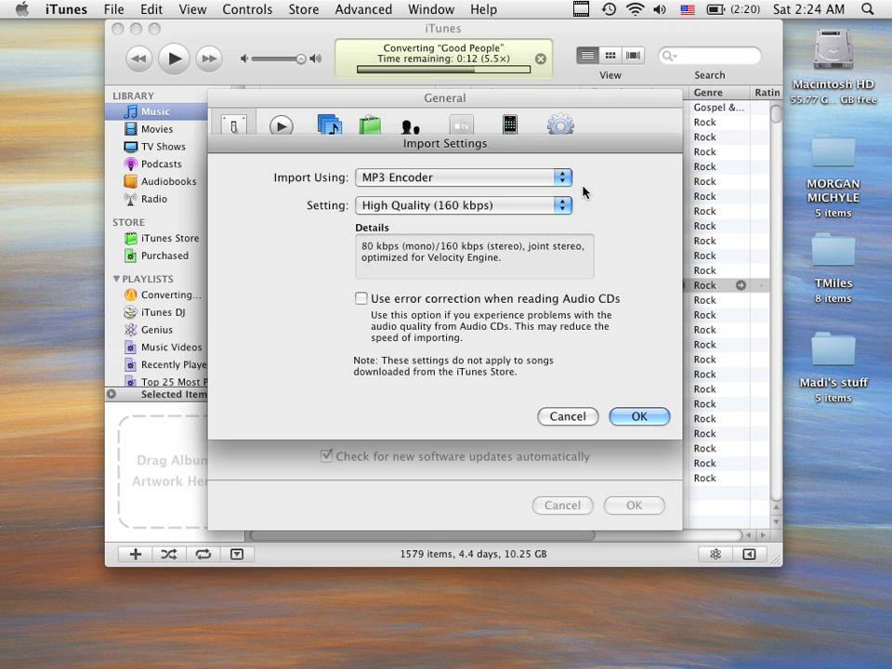
{"action": "left_click", "coordinate": [462, 177]}
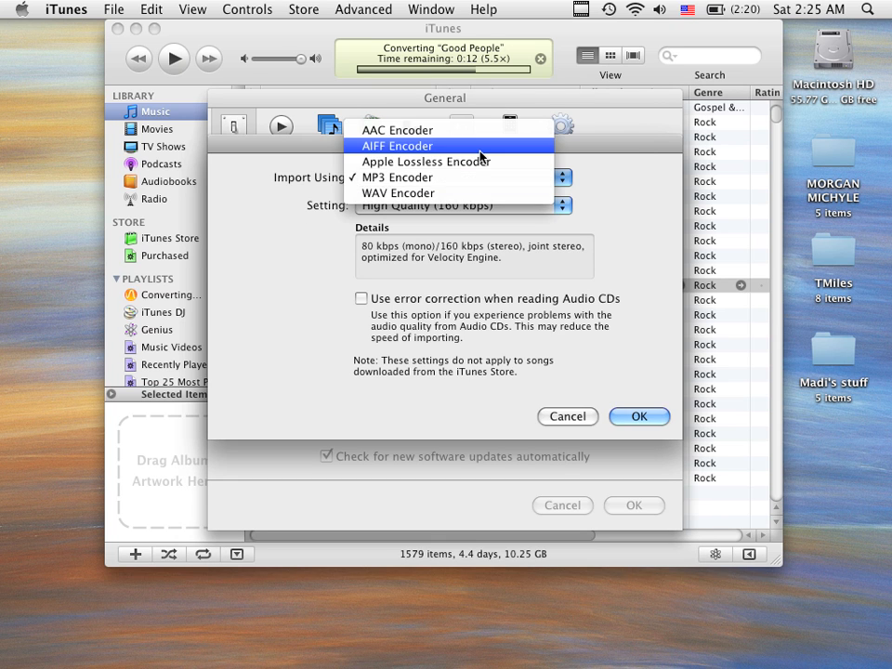
{"action": "mouse_move", "coordinate": [512, 144]}
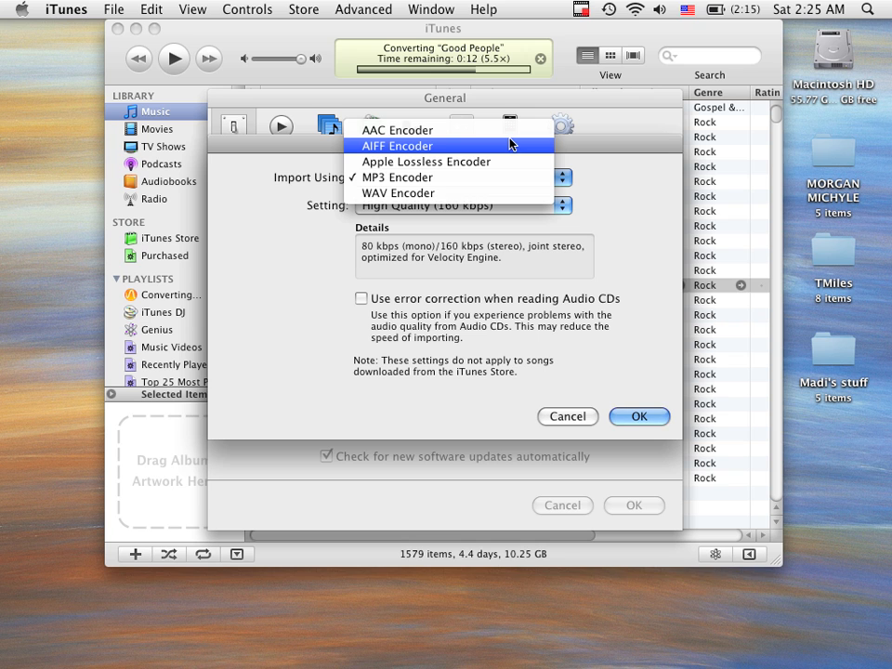
{"action": "left_click", "coordinate": [396, 146]}
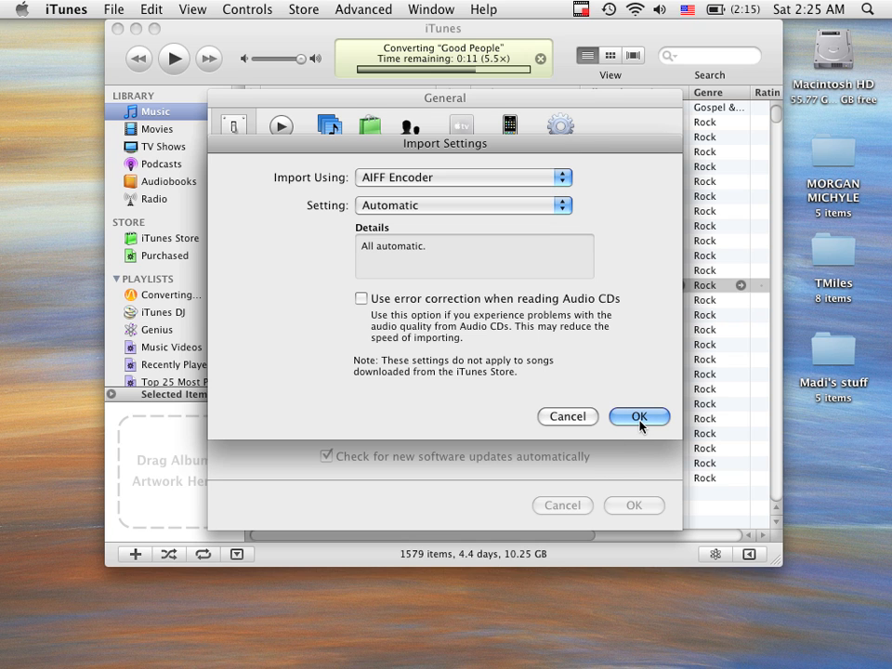
{"action": "left_click", "coordinate": [639, 416]}
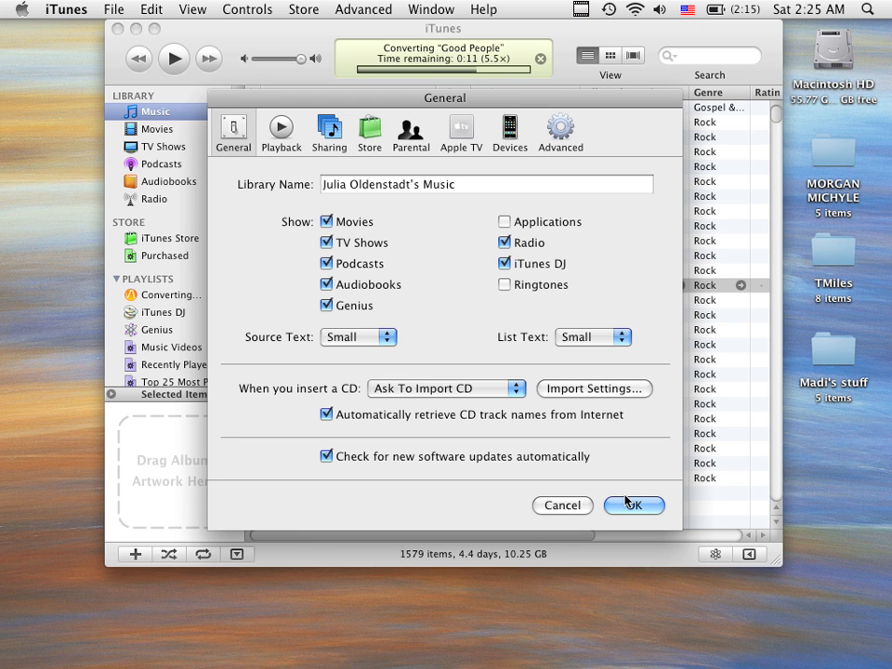
{"action": "left_click", "coordinate": [634, 506]}
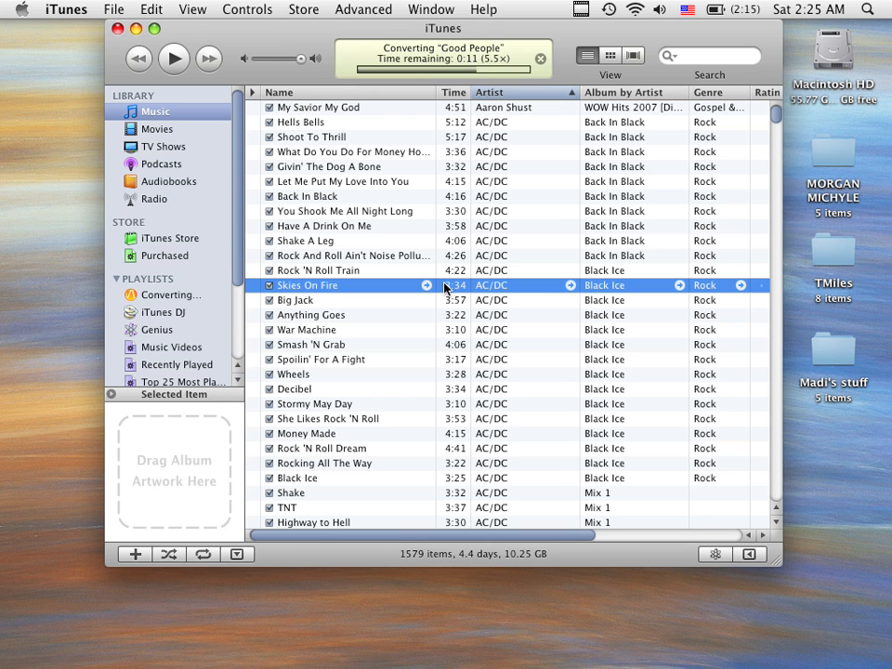
{"action": "left_click", "coordinate": [363, 8]}
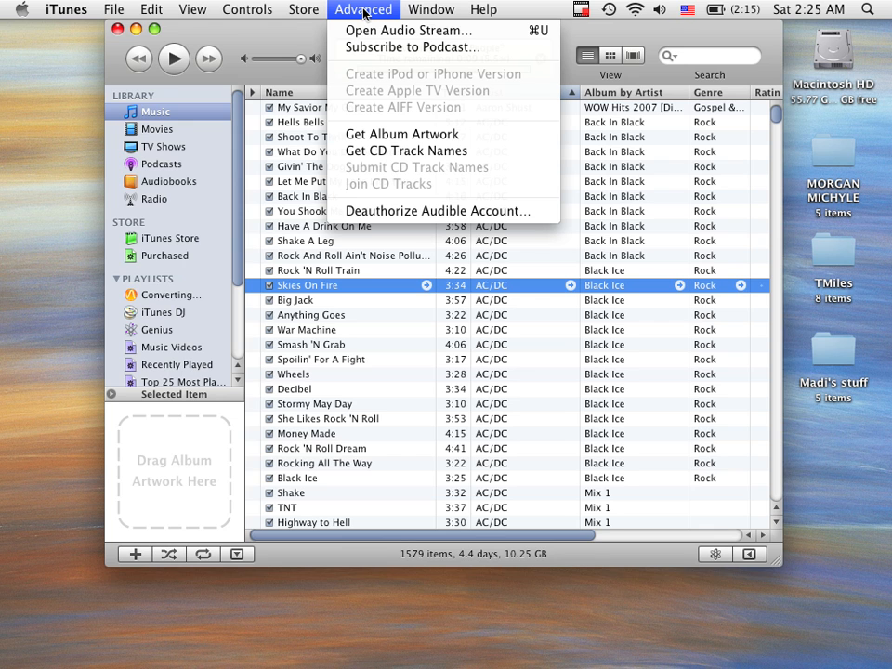
{"action": "left_click", "coordinate": [363, 10]}
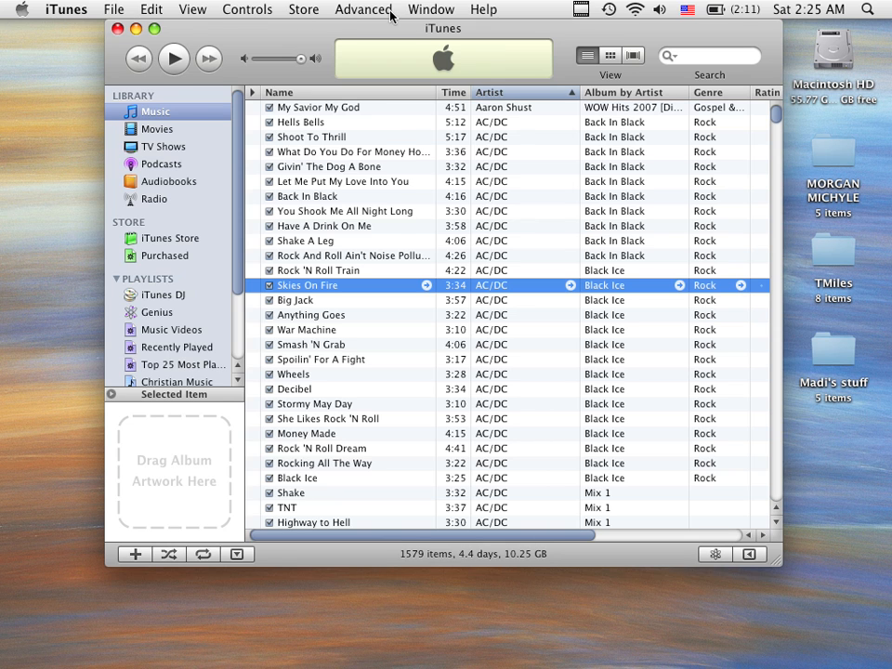
{"action": "left_click", "coordinate": [362, 8]}
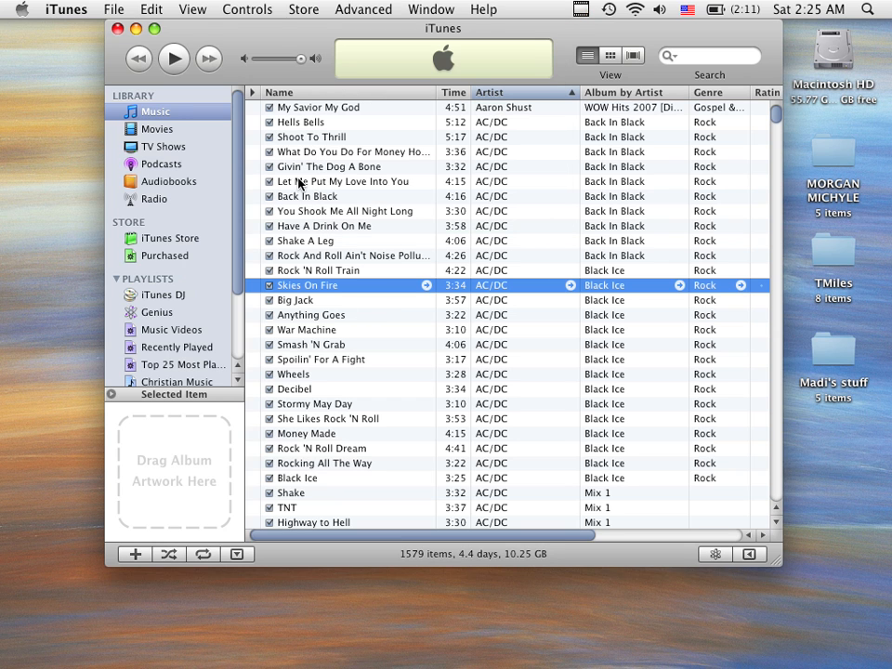
{"action": "scroll", "scroll_direction": "down", "scroll_amount": 3}
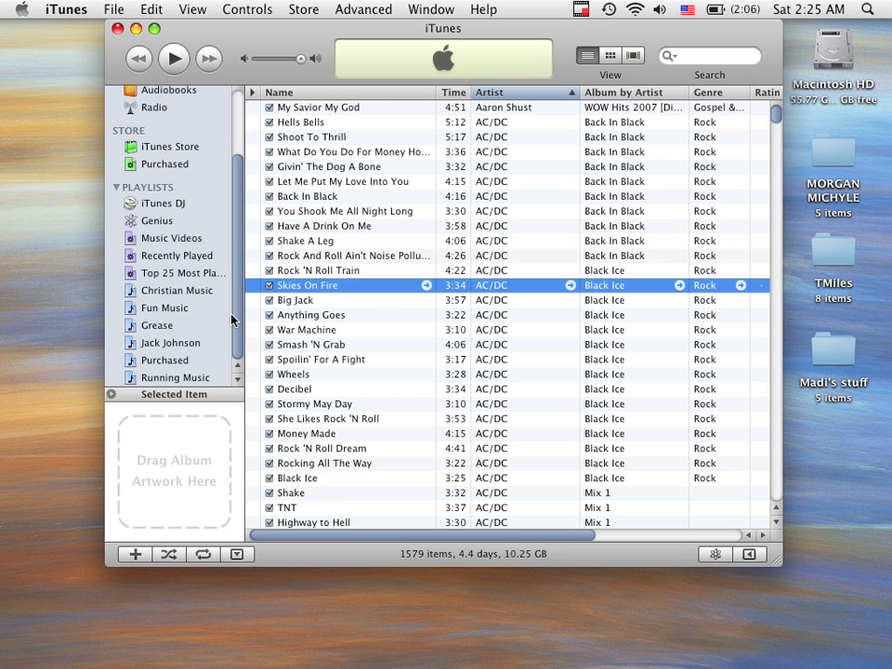
{"action": "mouse_move", "coordinate": [149, 252]}
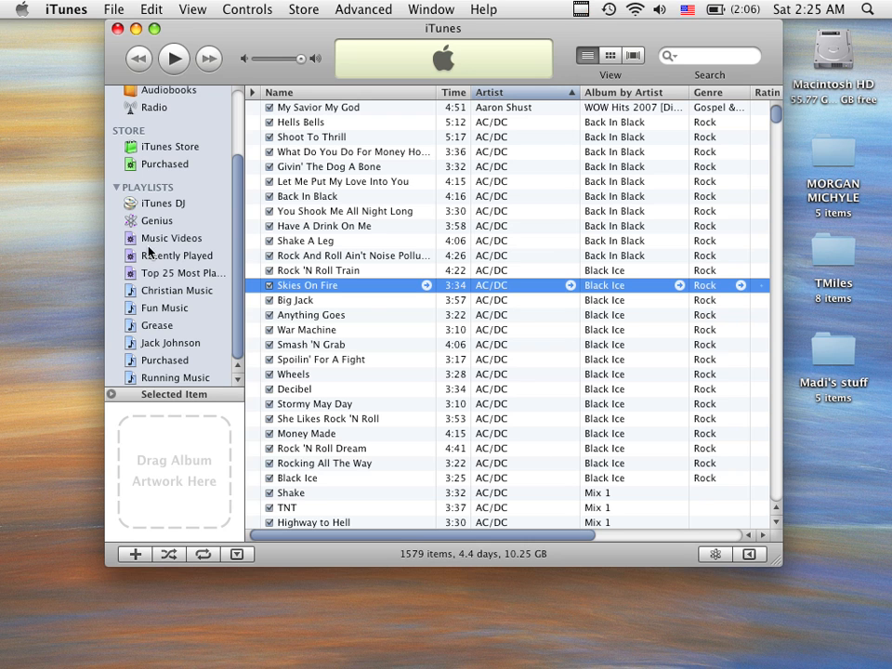
{"action": "mouse_move", "coordinate": [130, 377]}
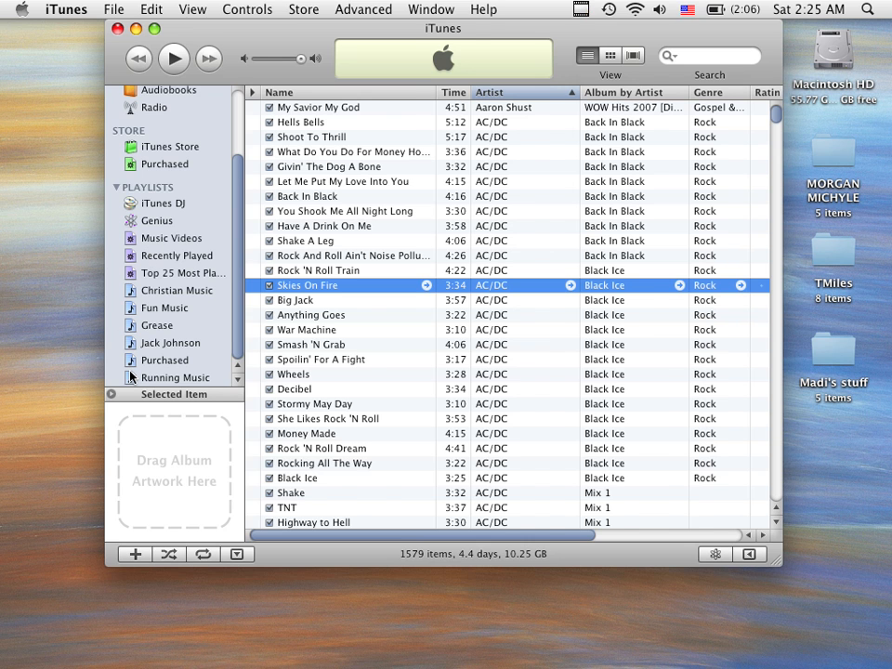
Step: Show the Jack Johnson playlist with its 30 songs
{"action": "left_click", "coordinate": [169, 343]}
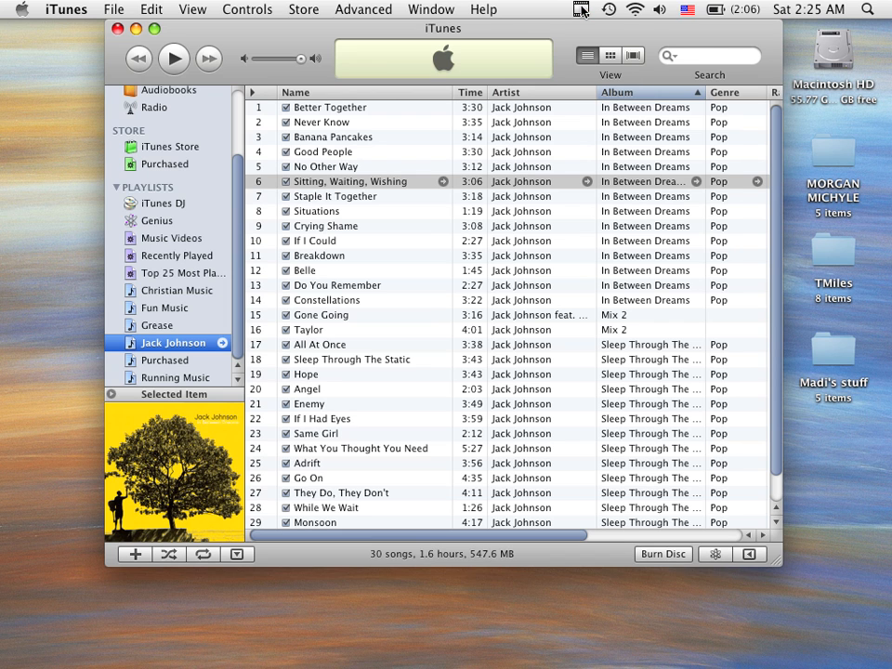
{"action": "left_click", "coordinate": [578, 8]}
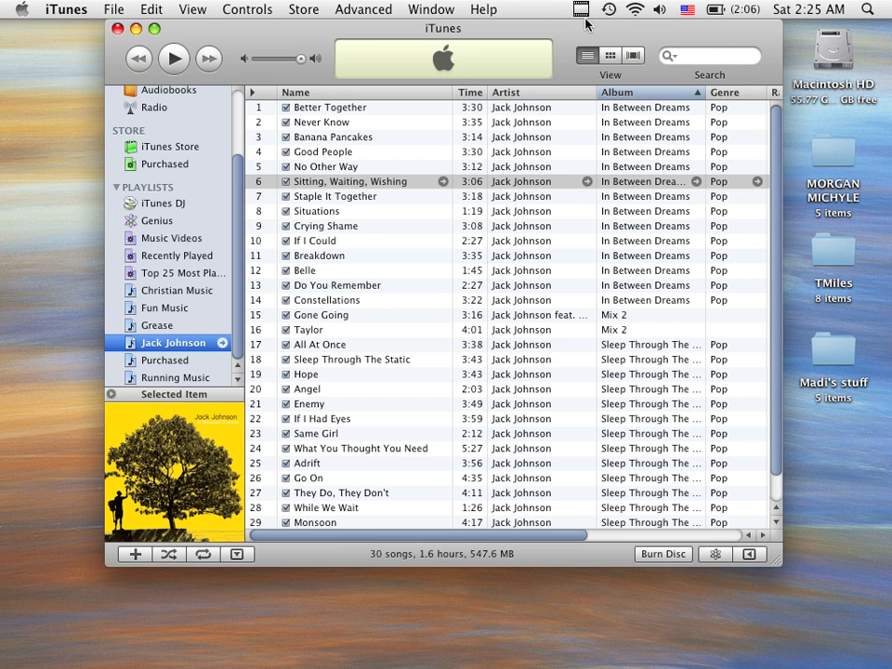
{"action": "mouse_move", "coordinate": [589, 24]}
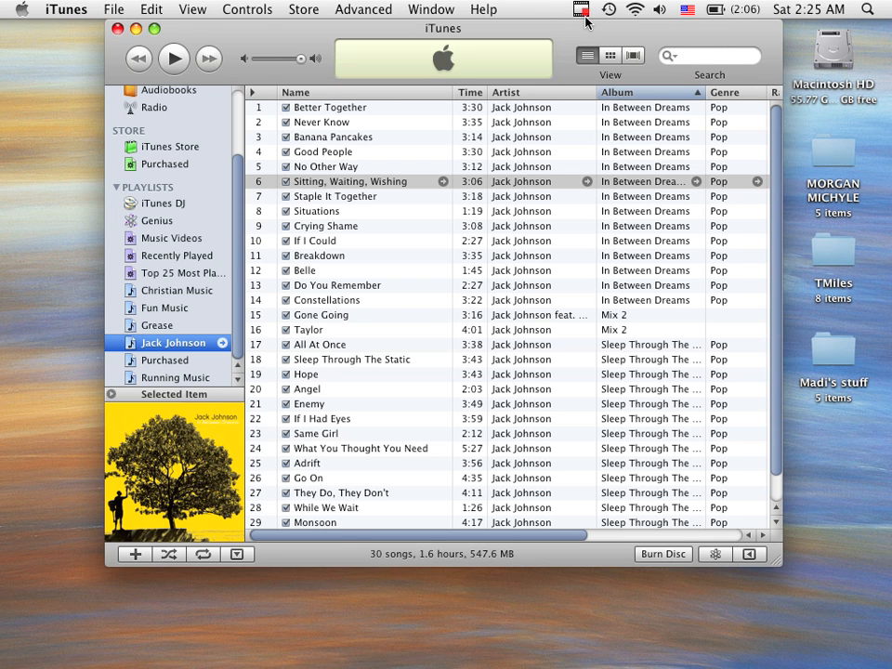